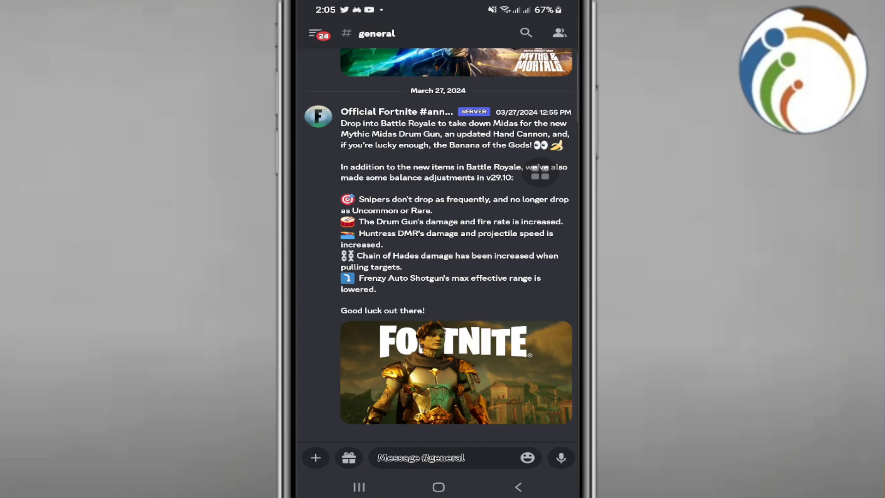
- Show the server's full channel list from the #general chat
click(316, 33)
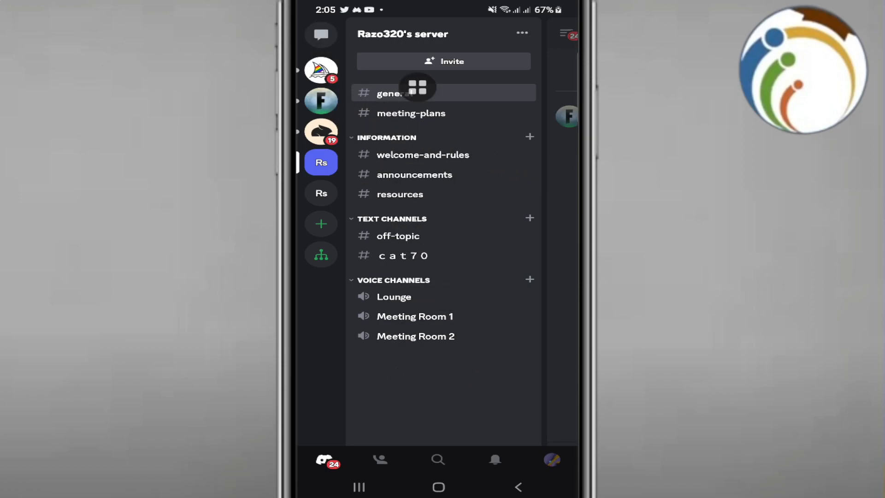
- Go to Direct Messages, enter the Midjourney Bot conversation and launch the camera from it
click(321, 34)
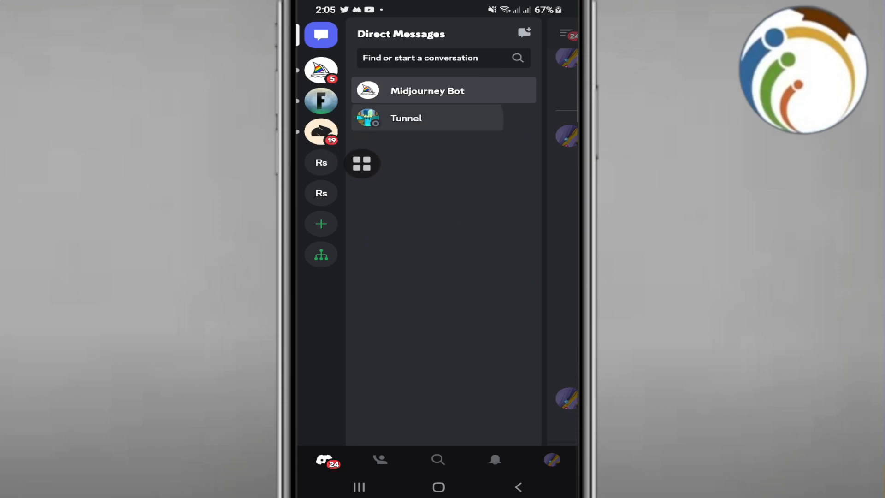
click(405, 118)
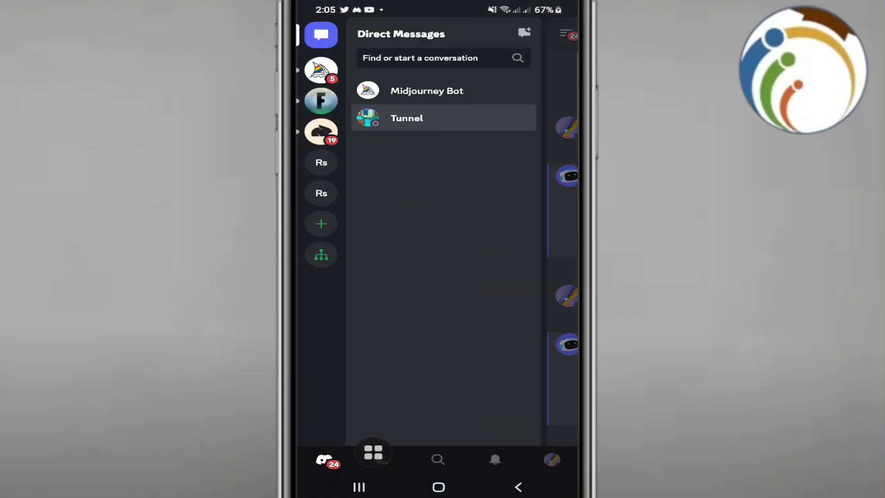
click(426, 91)
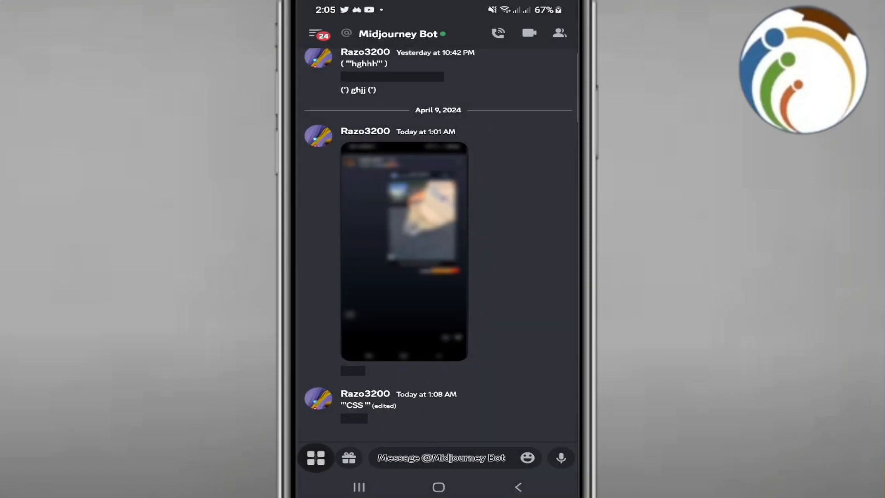
click(315, 458)
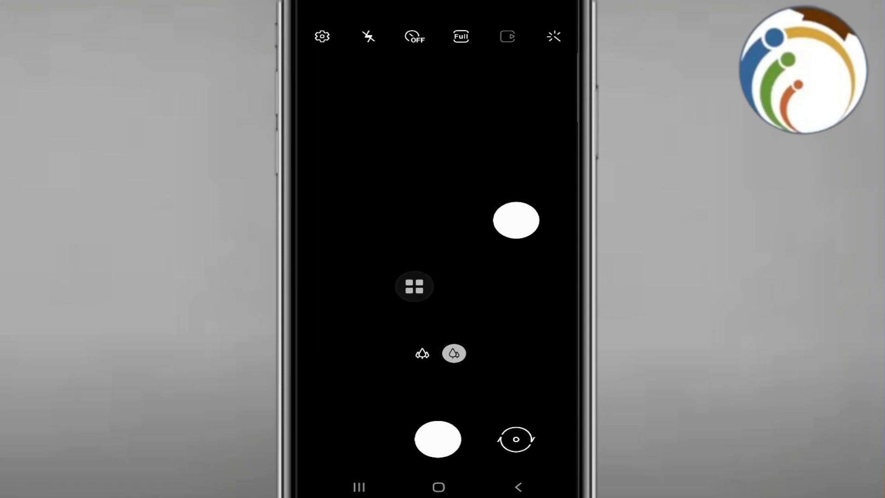
click(322, 36)
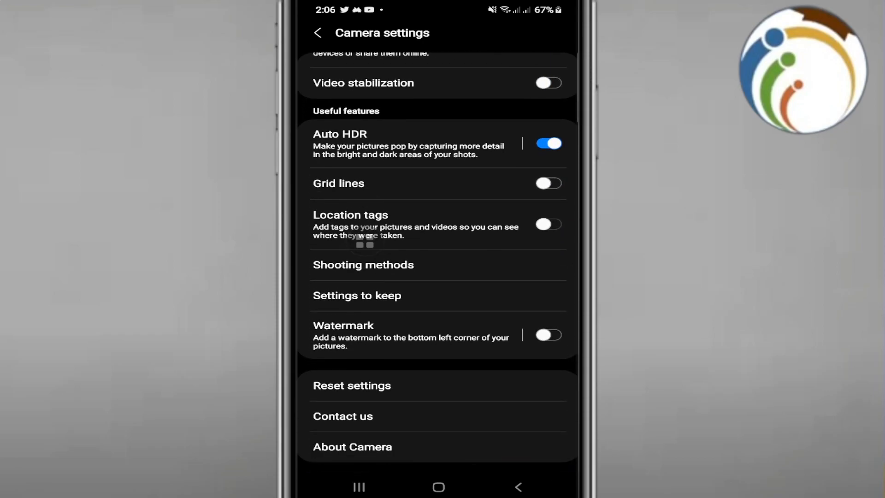
scroll(up, 3)
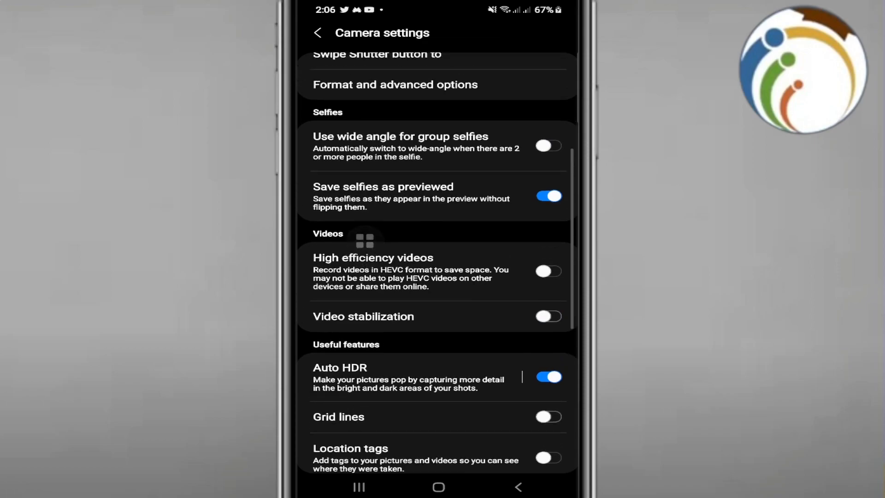
scroll(down, 3)
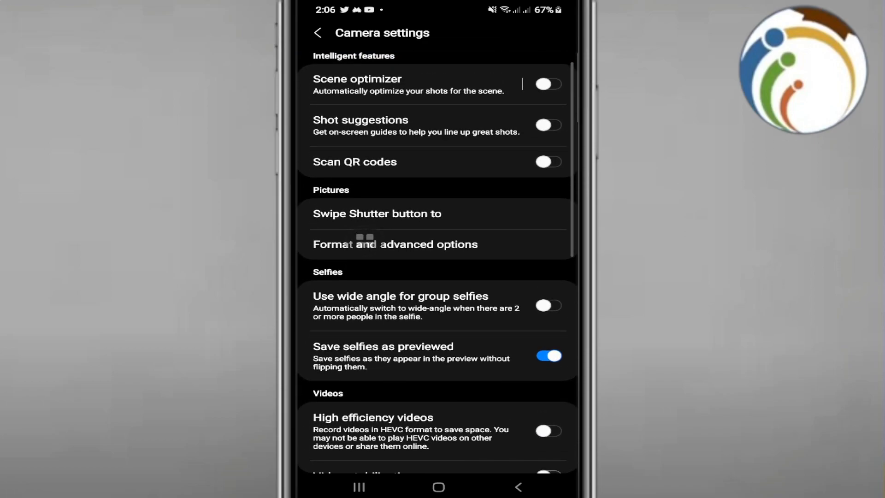
scroll(down, 3)
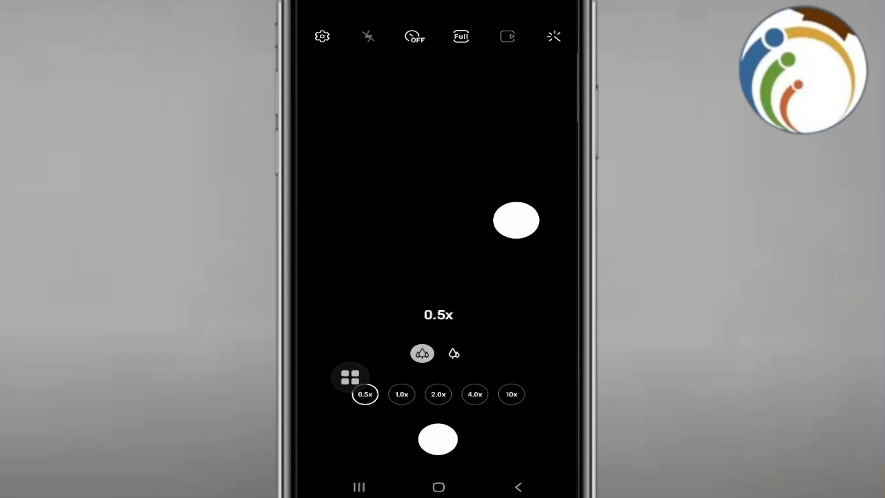
- Focus the preview, then bring up Camera settings and scroll to 'Settings to keep'
click(401, 393)
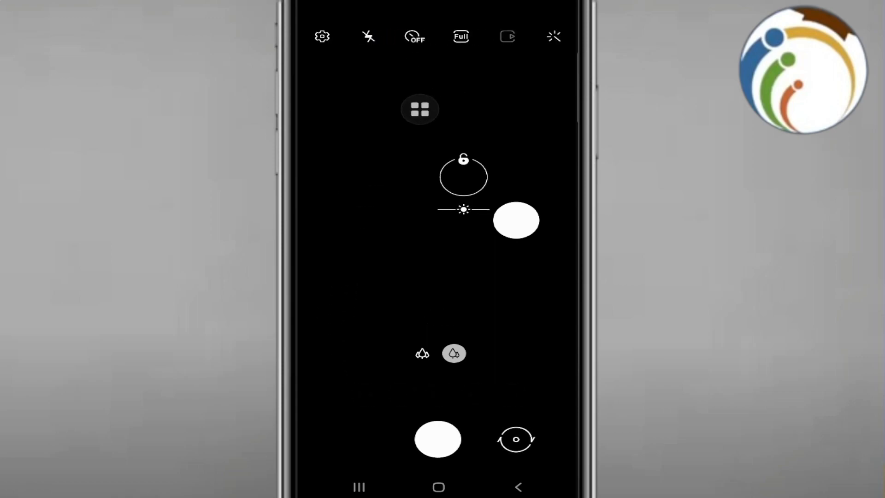
click(322, 36)
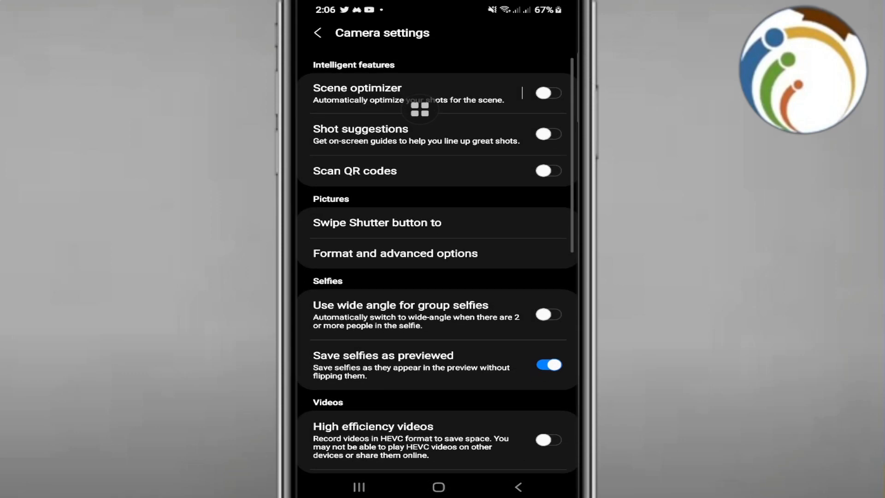
scroll(down, 3)
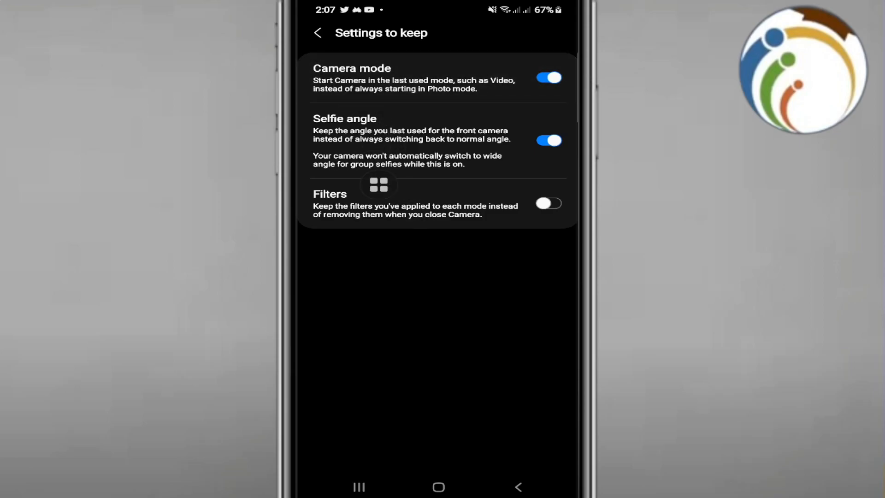
- Keep Camera mode and Selfie angle on, then back out to the viewfinder
click(318, 32)
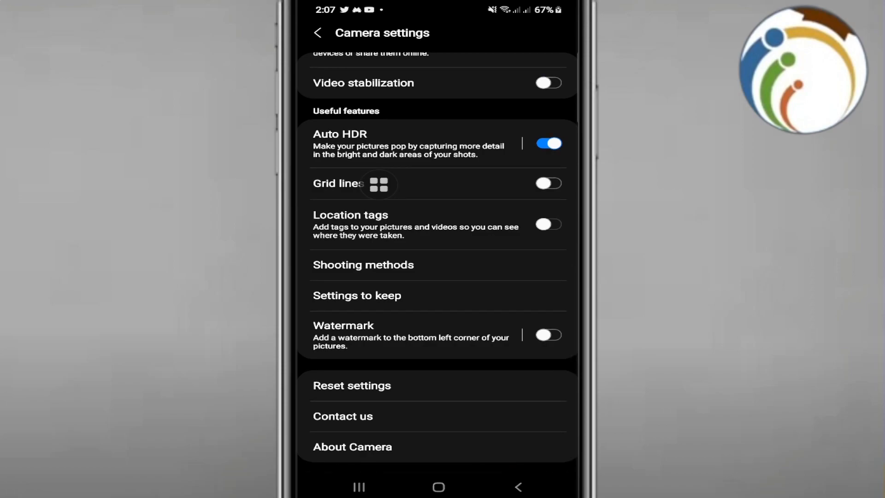
click(317, 33)
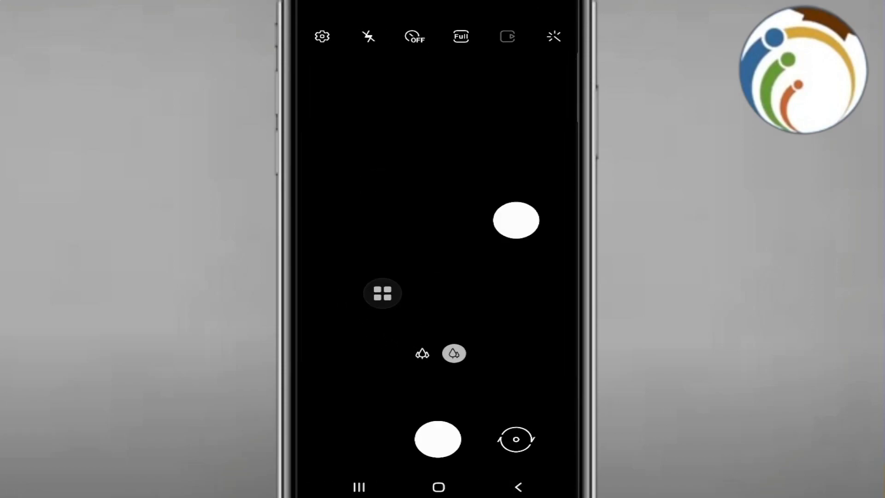